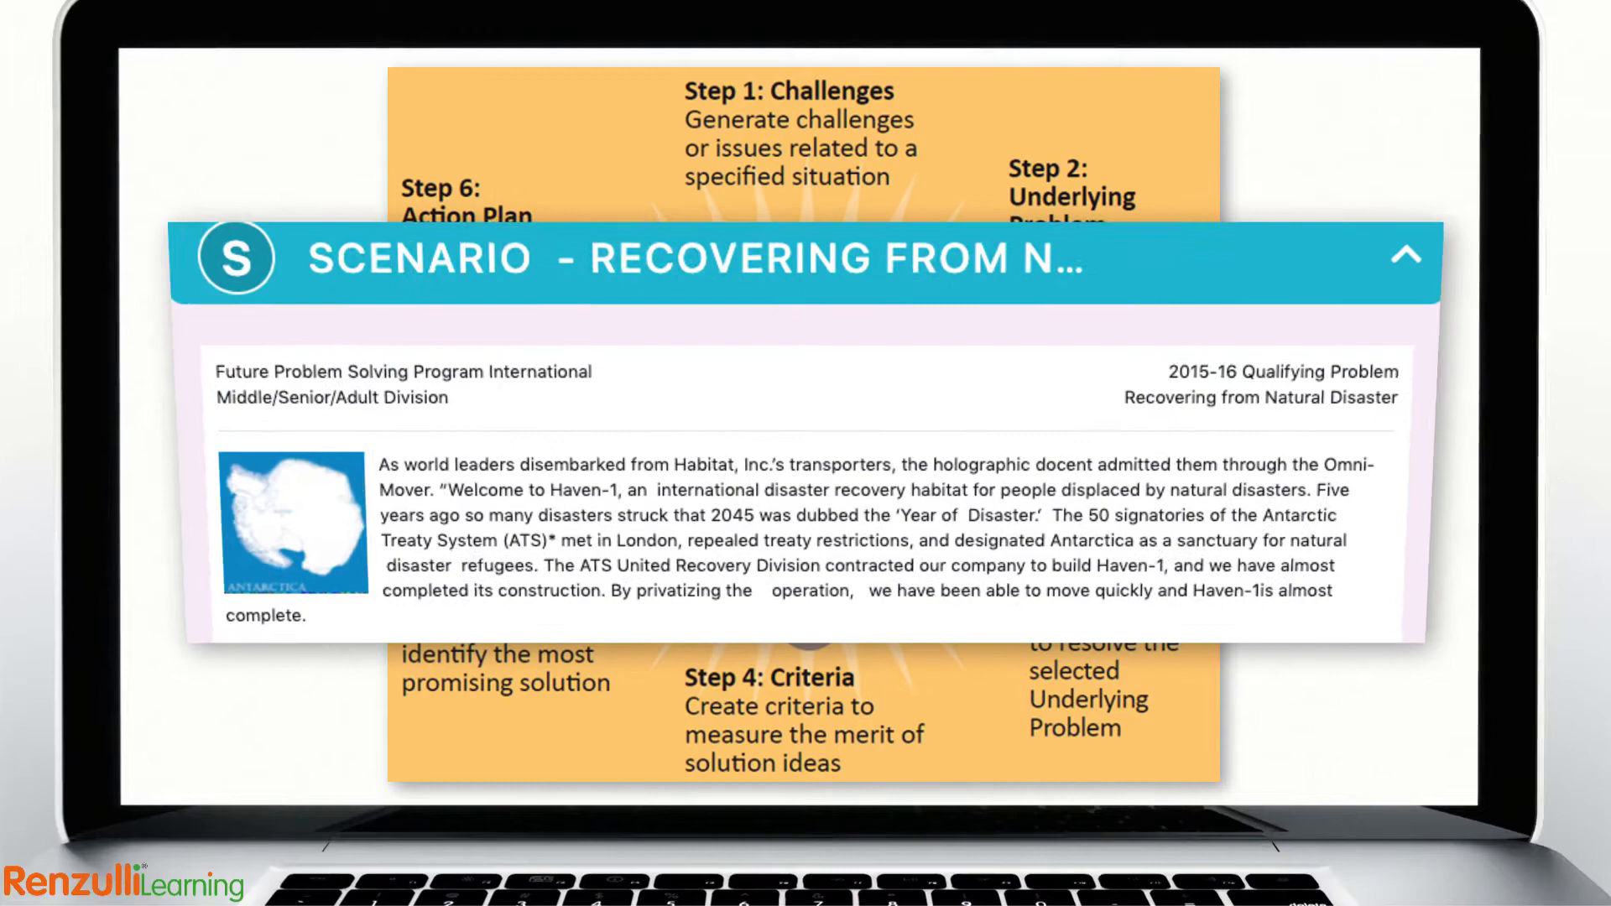
# Step: Leave the scenario overview slides for the teacher Dashboard's five getting-started steps
pyautogui.click(1408, 256)
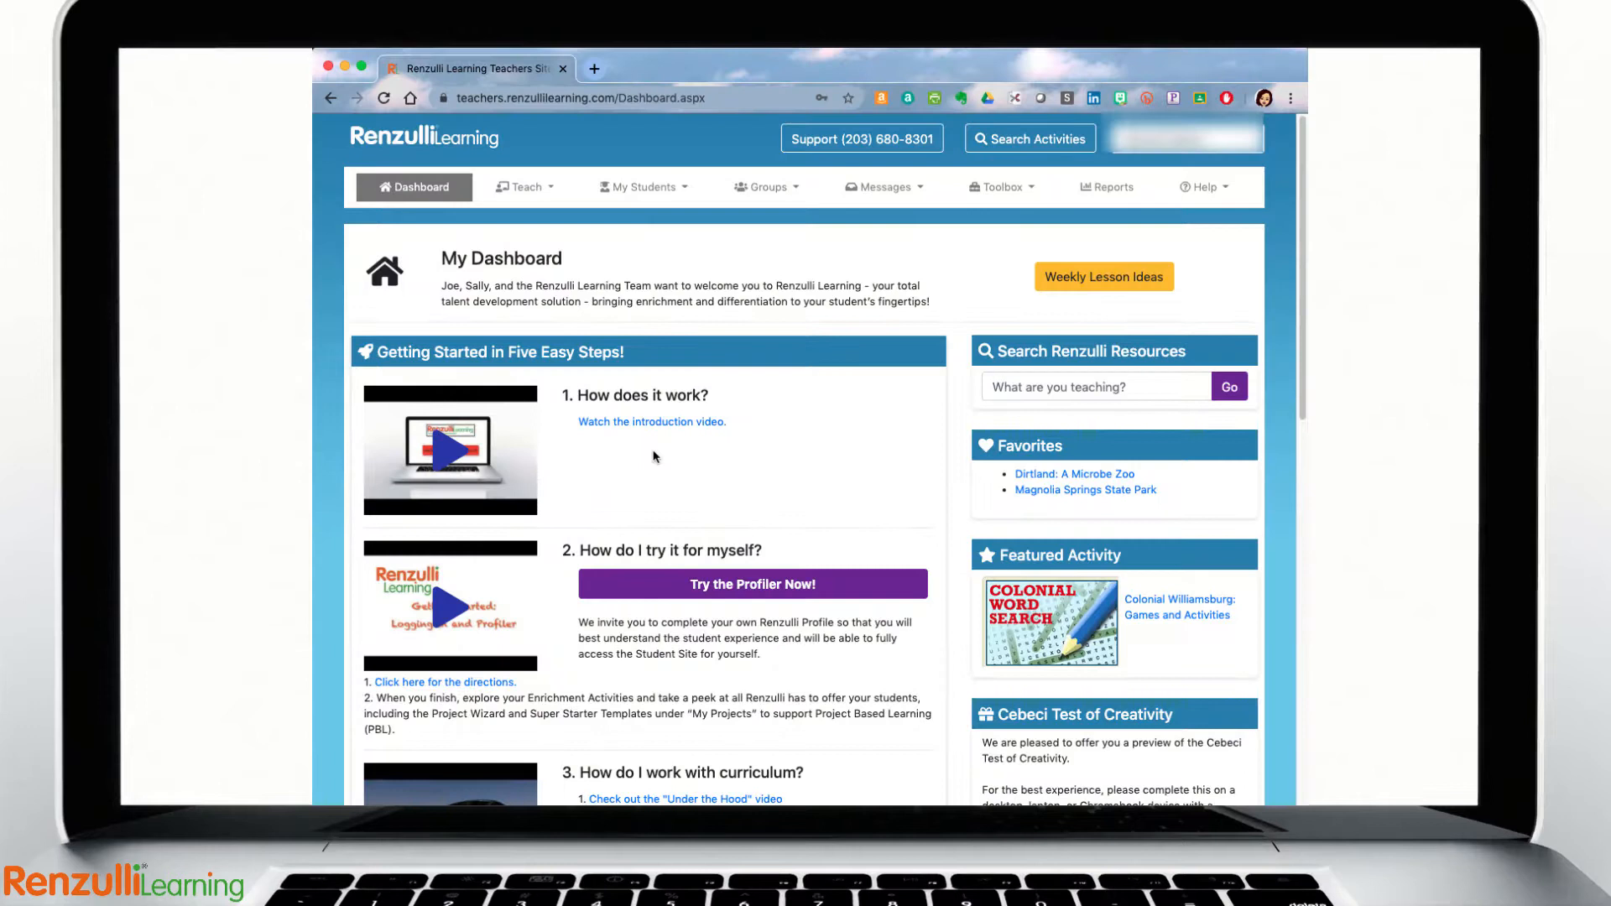
# Step: Open Teach > Future Problem Solving and scroll through the Future Scene List
pyautogui.click(525, 186)
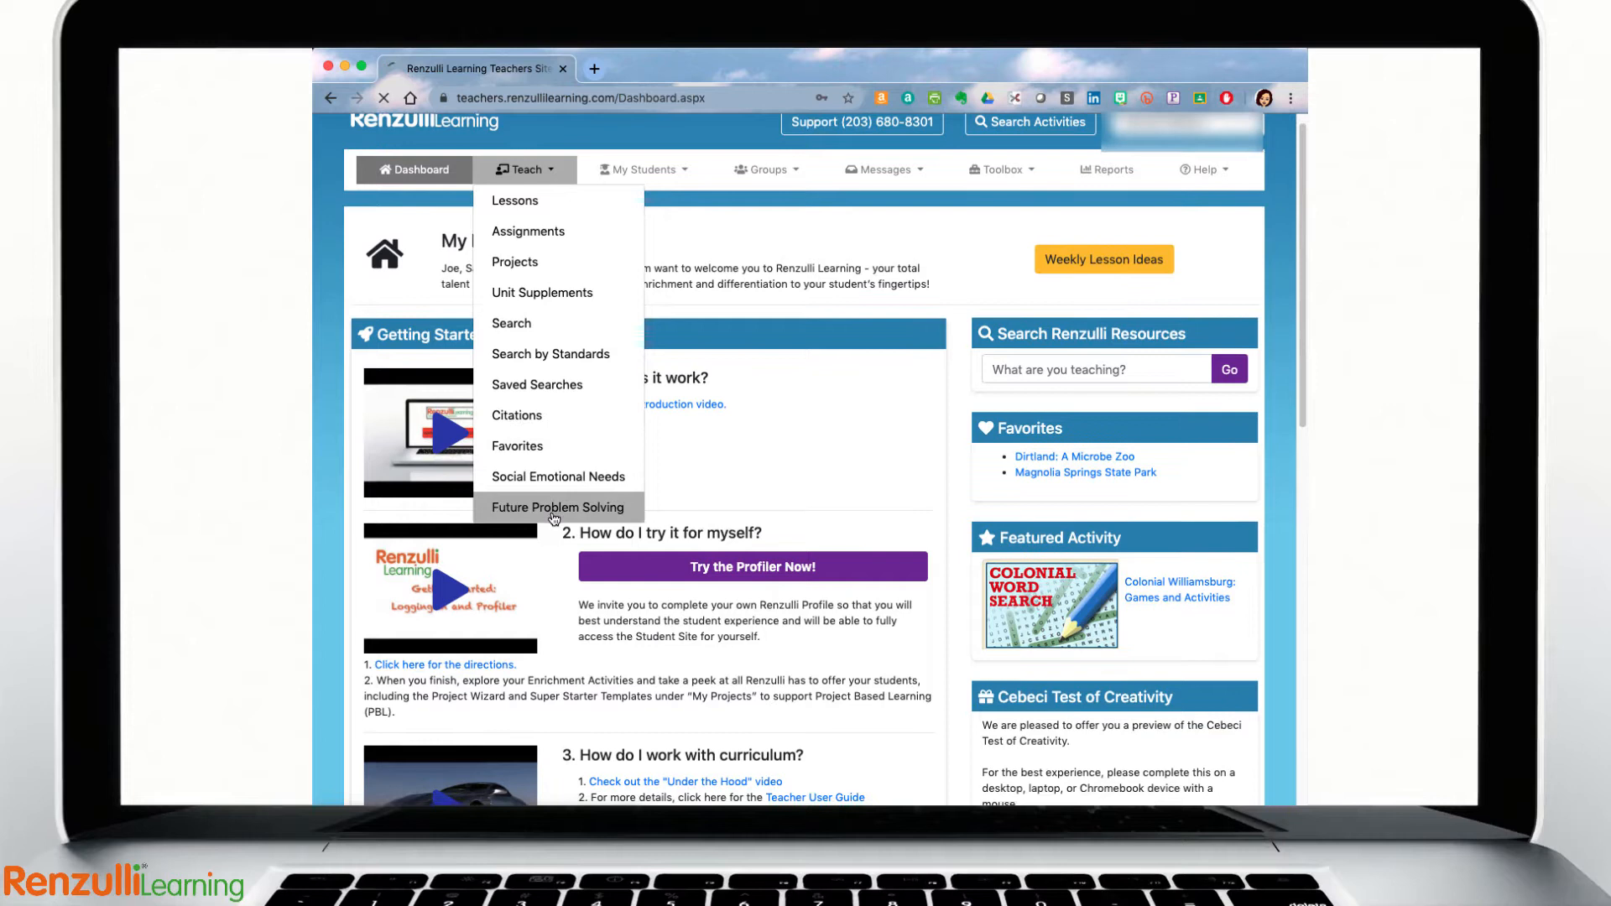
pyautogui.click(558, 507)
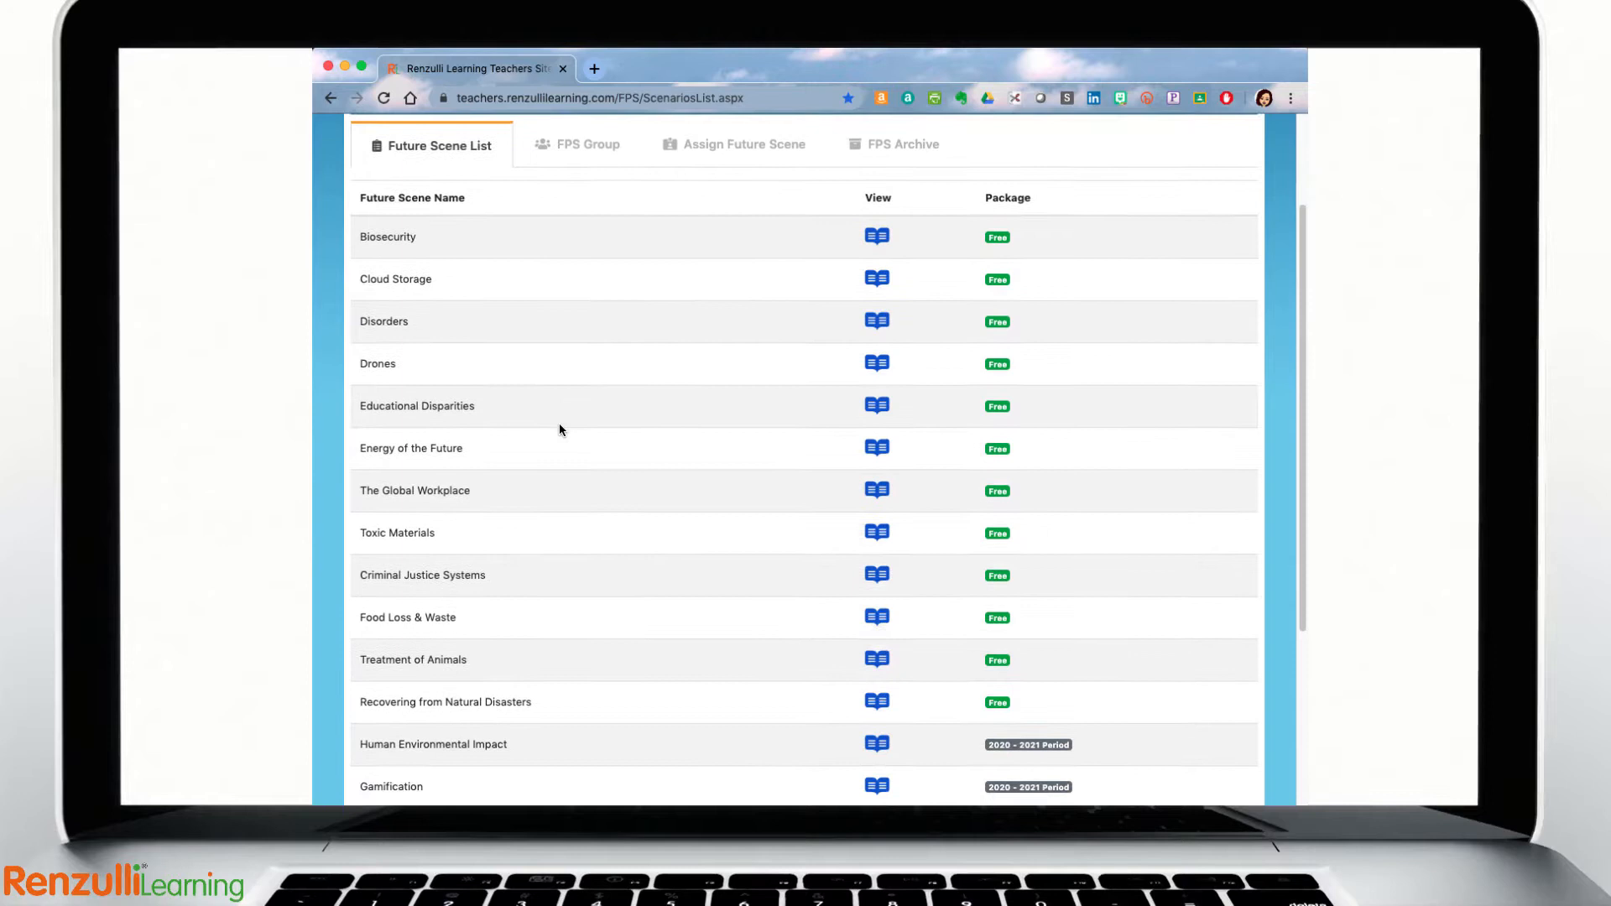
pyautogui.scroll(-3)
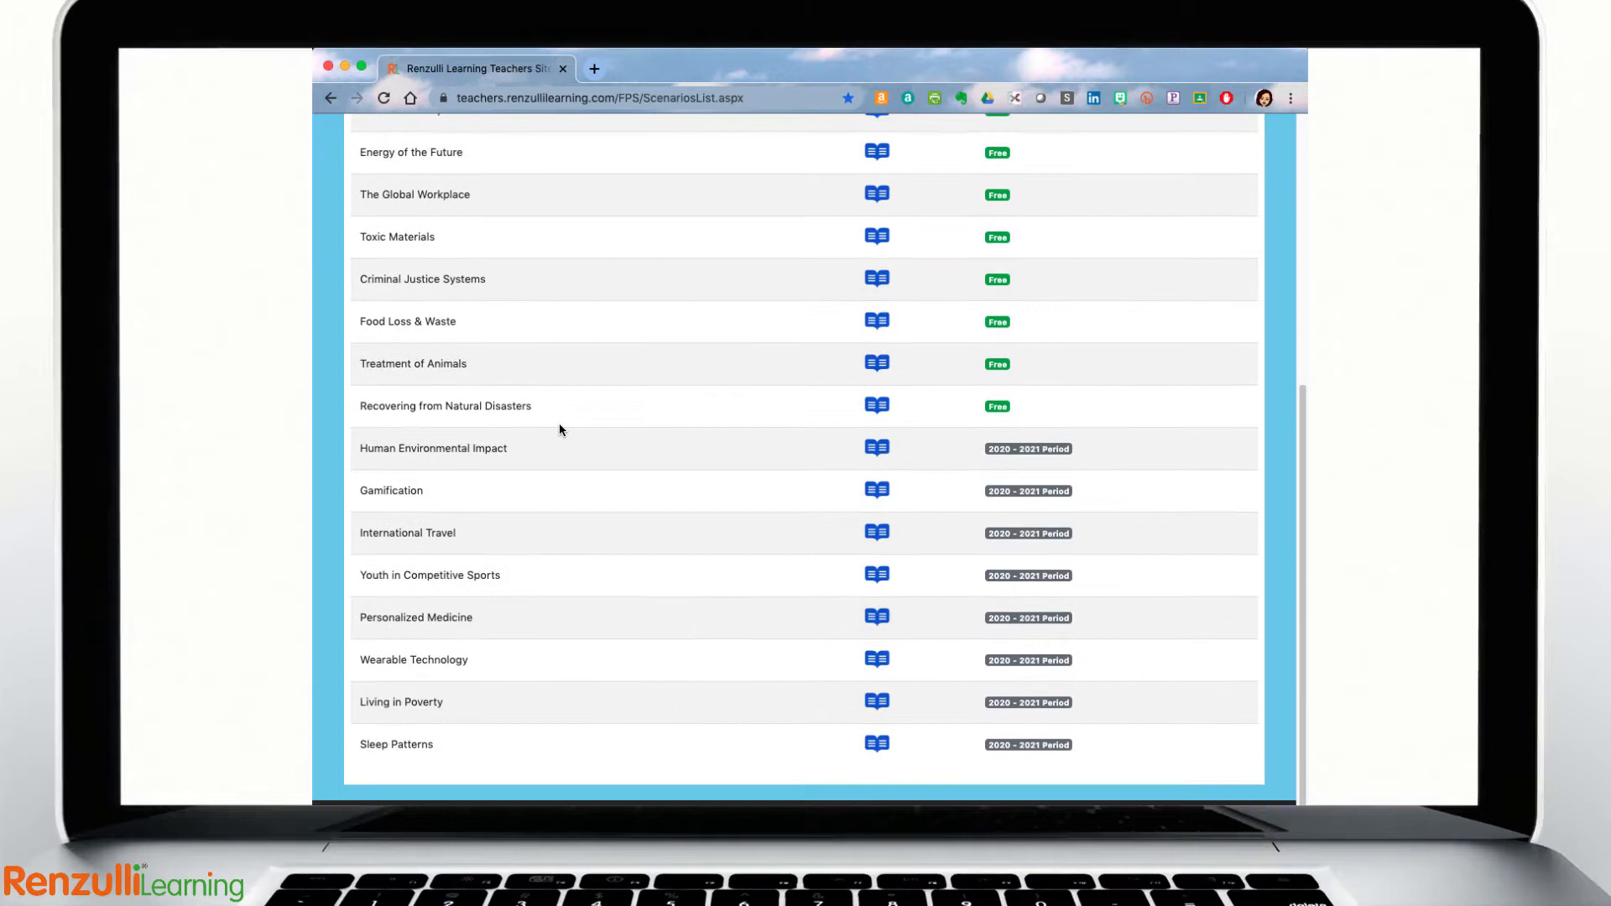
pyautogui.scroll(3)
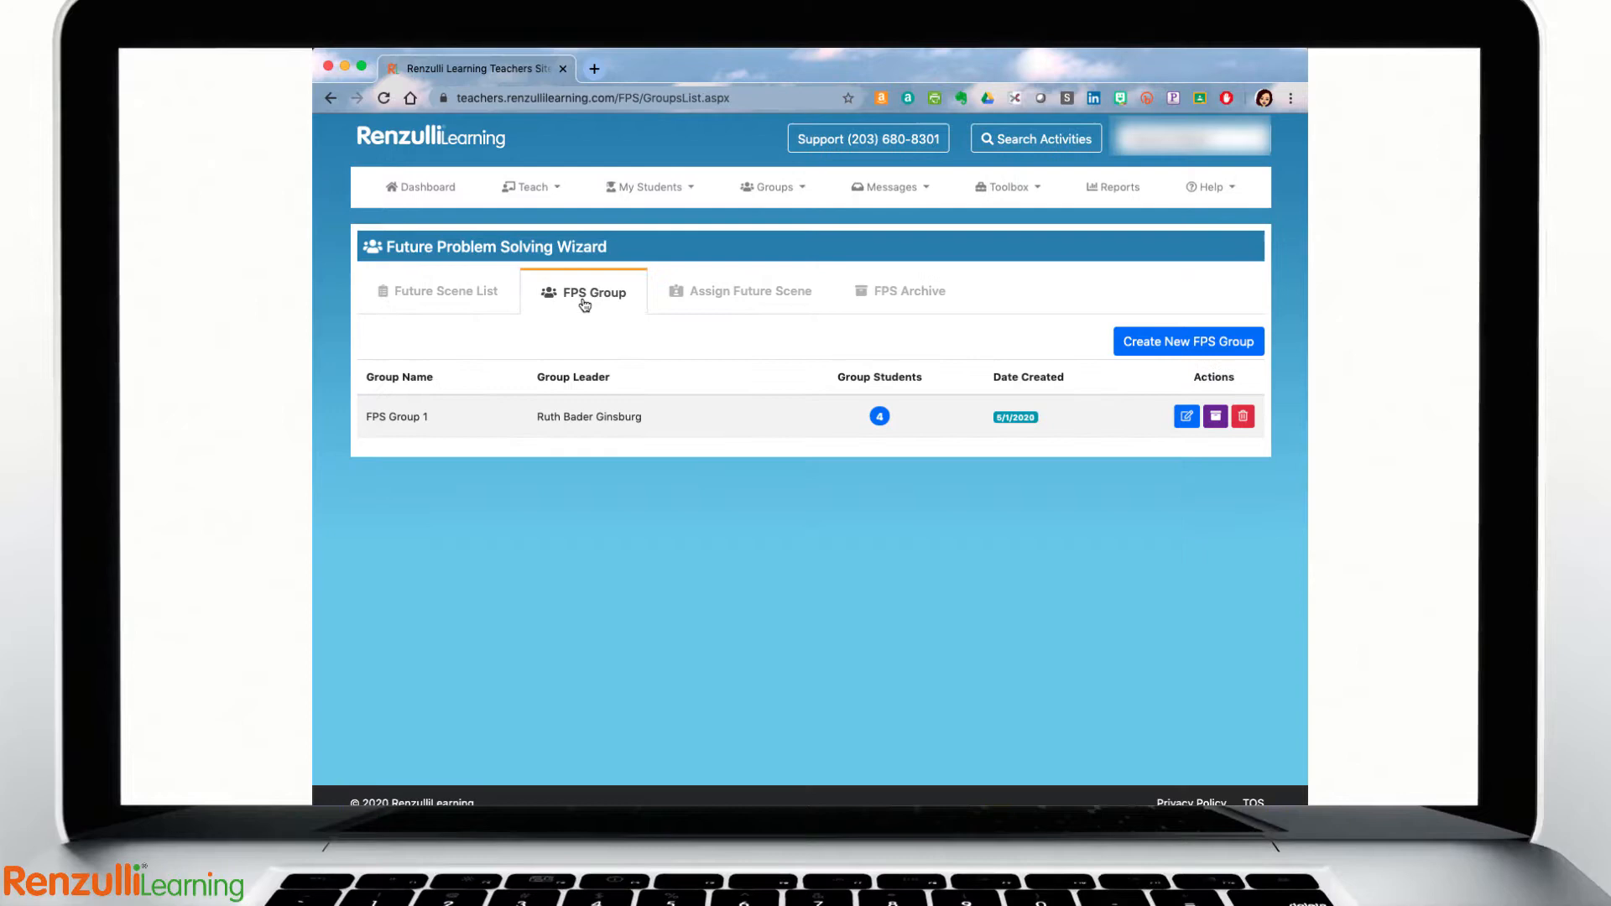
pyautogui.click(446, 291)
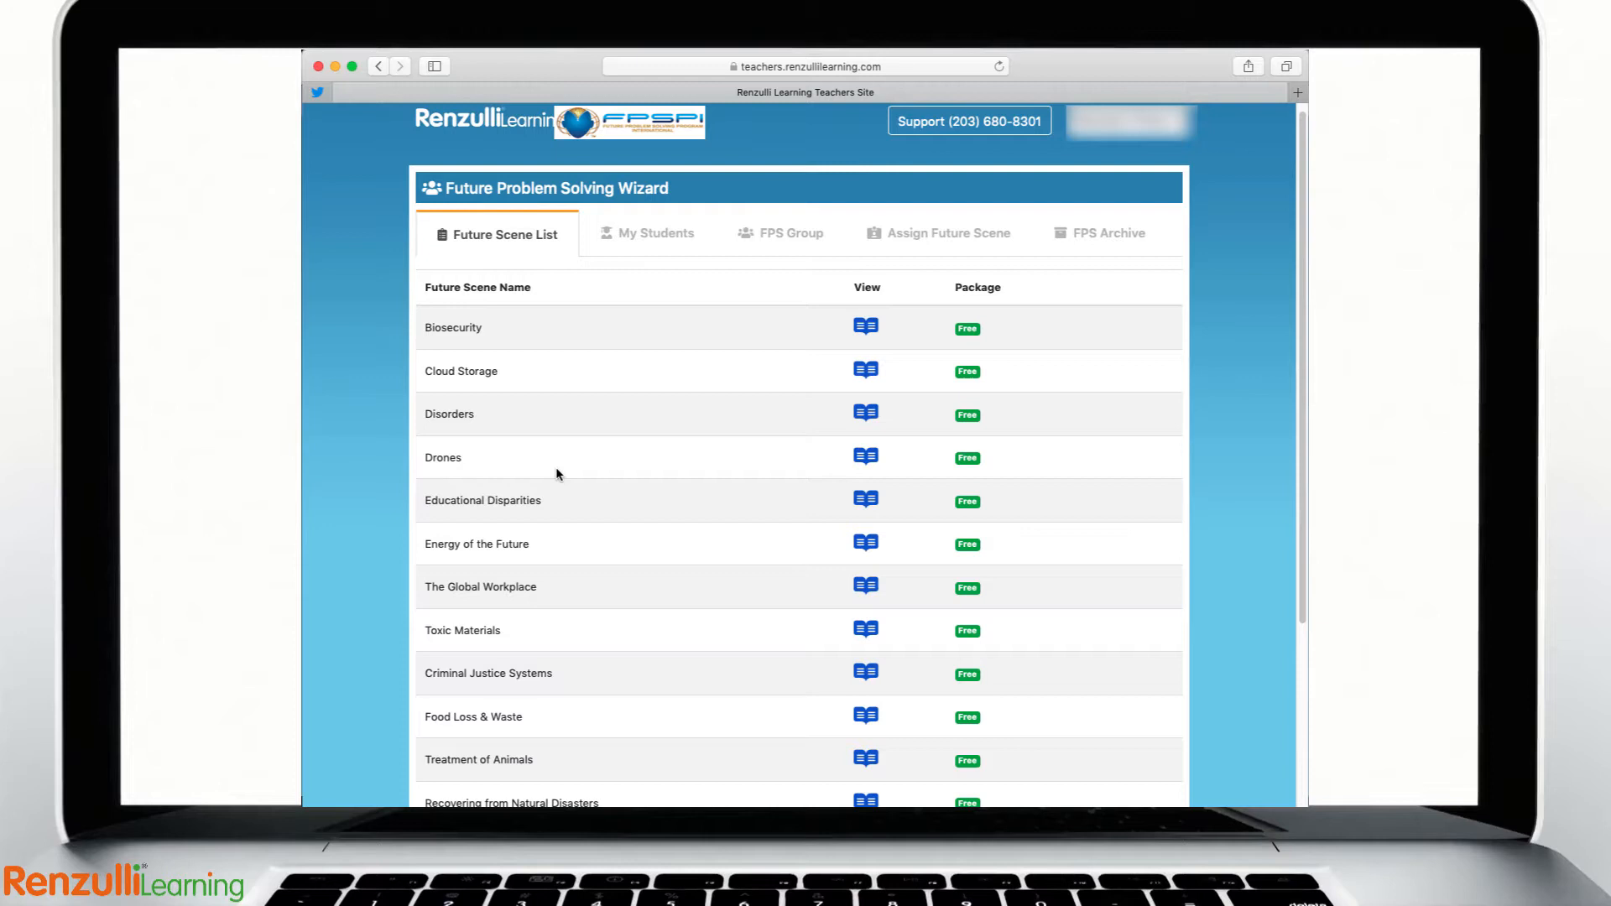
pyautogui.click(656, 233)
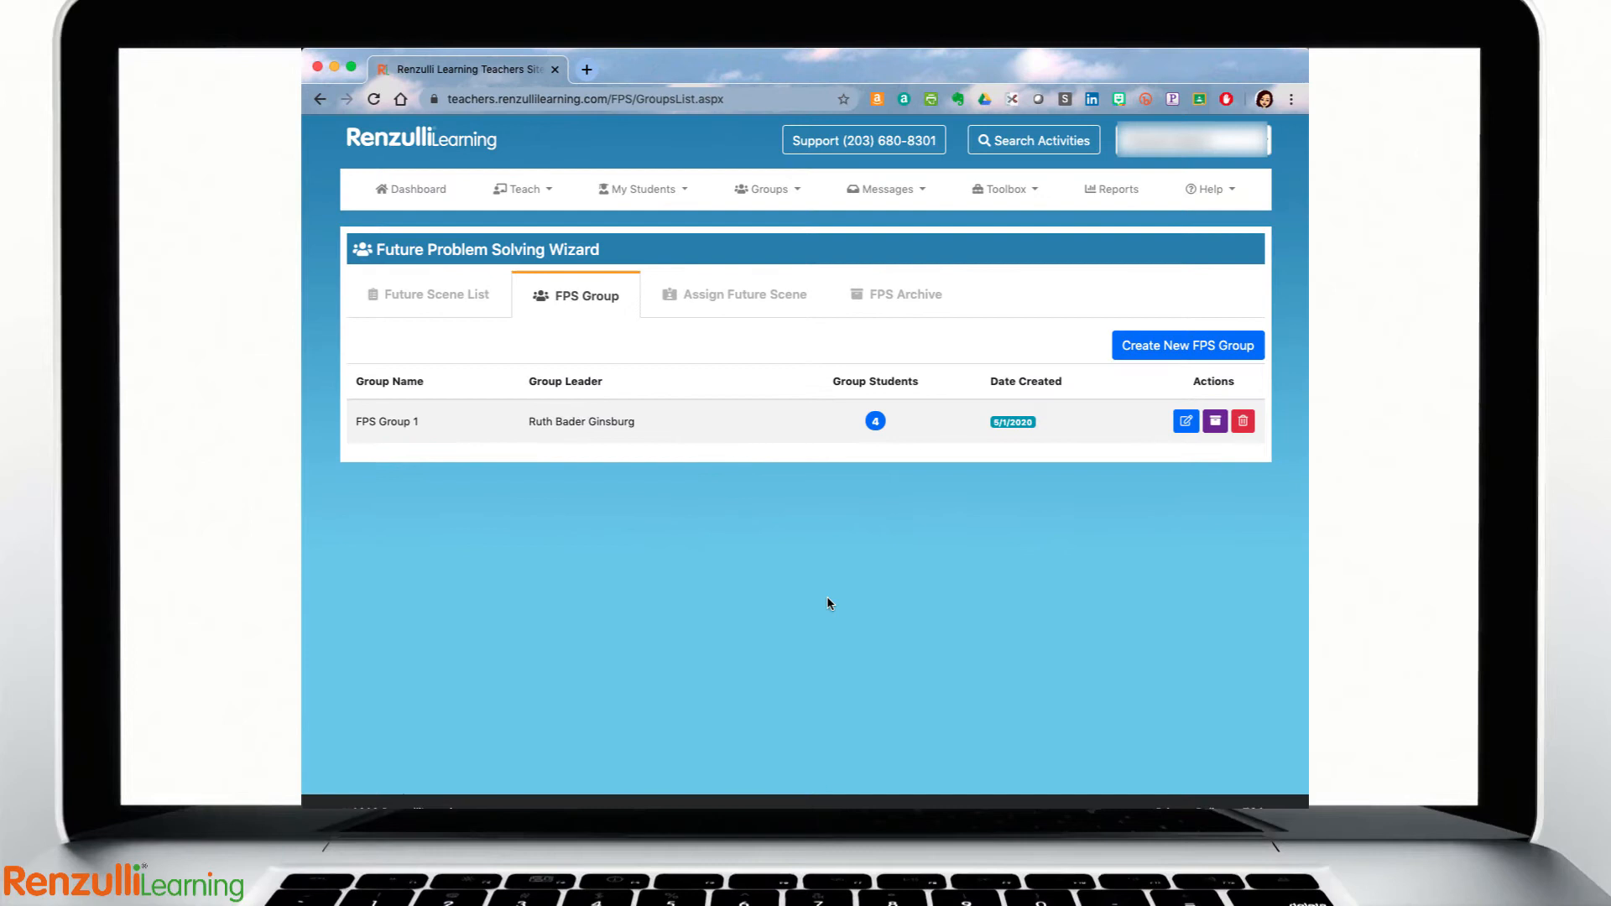
pyautogui.click(1187, 345)
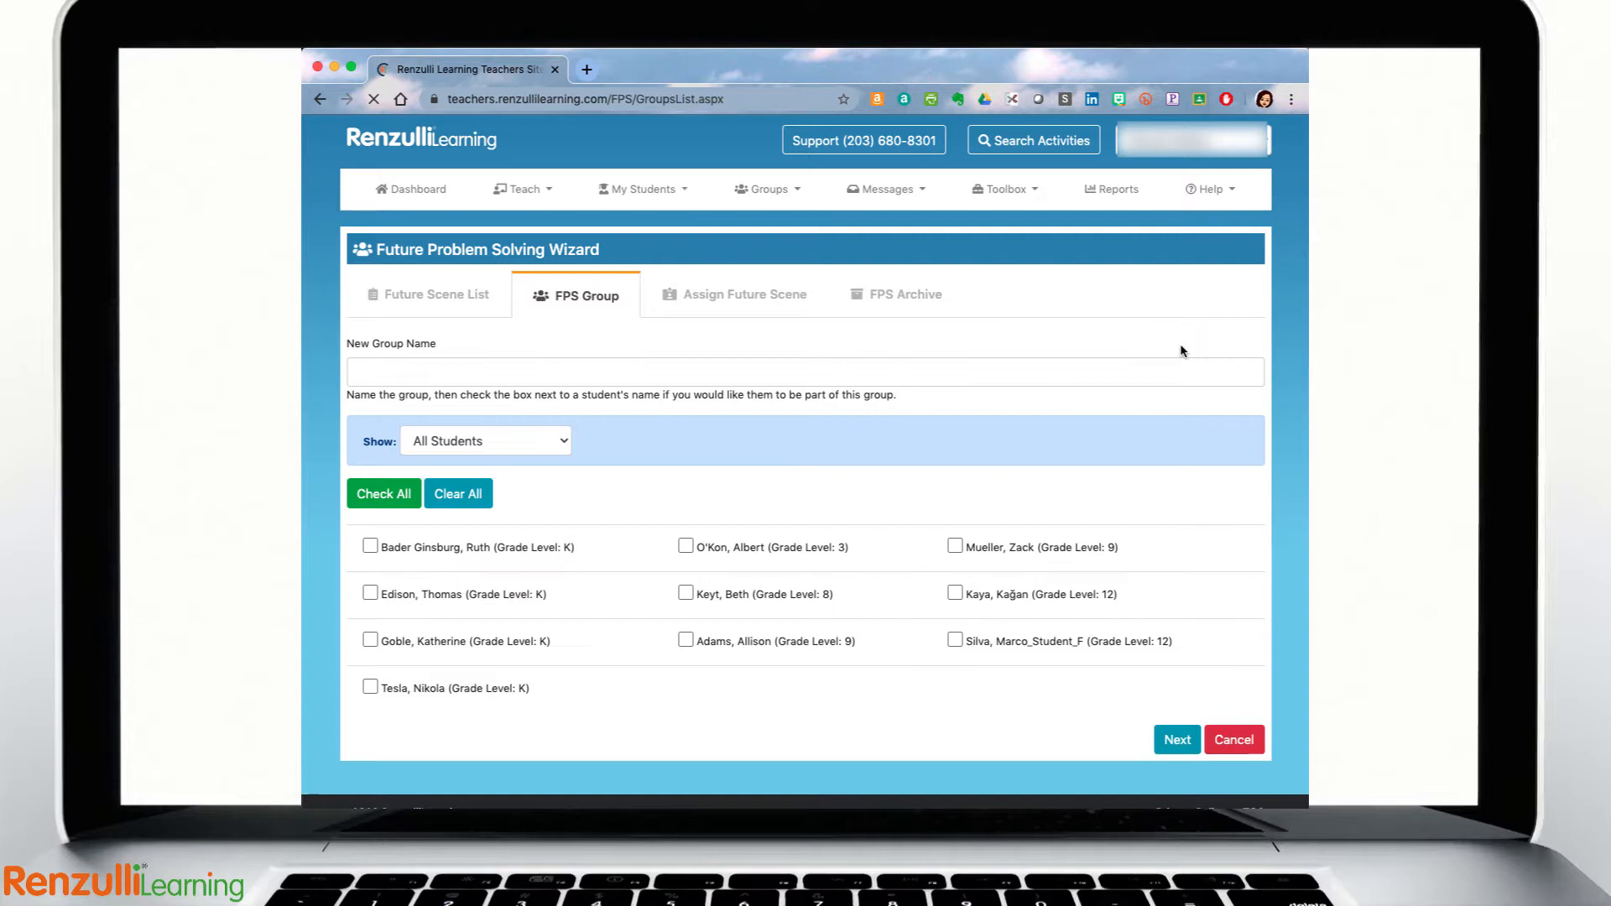
pyautogui.write('FPS Group A')
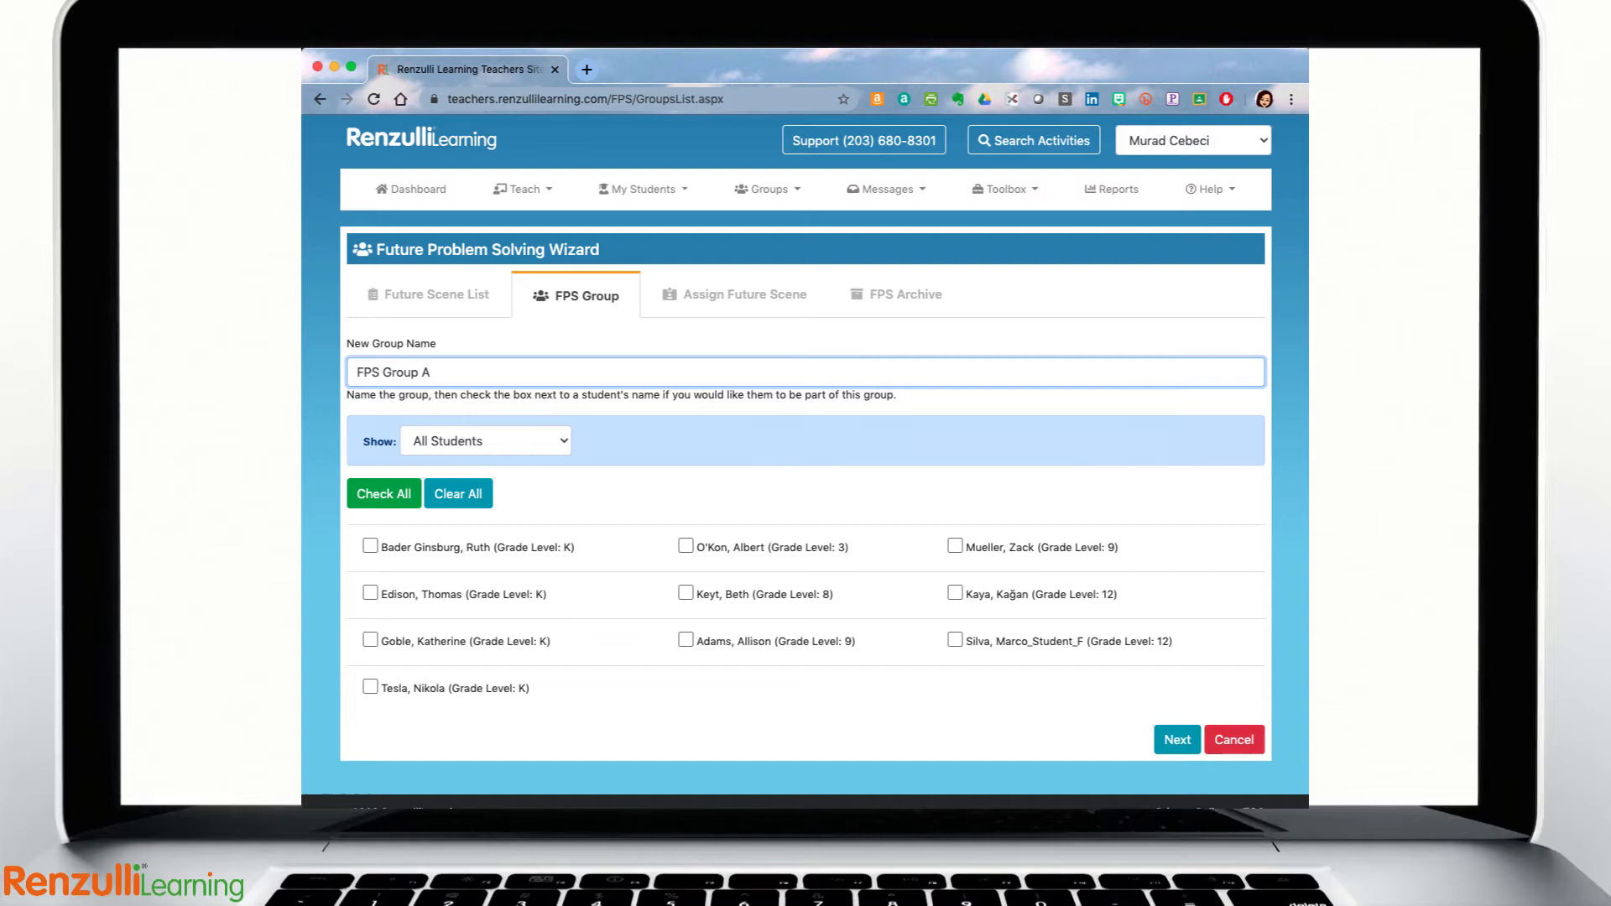
pyautogui.click(686, 640)
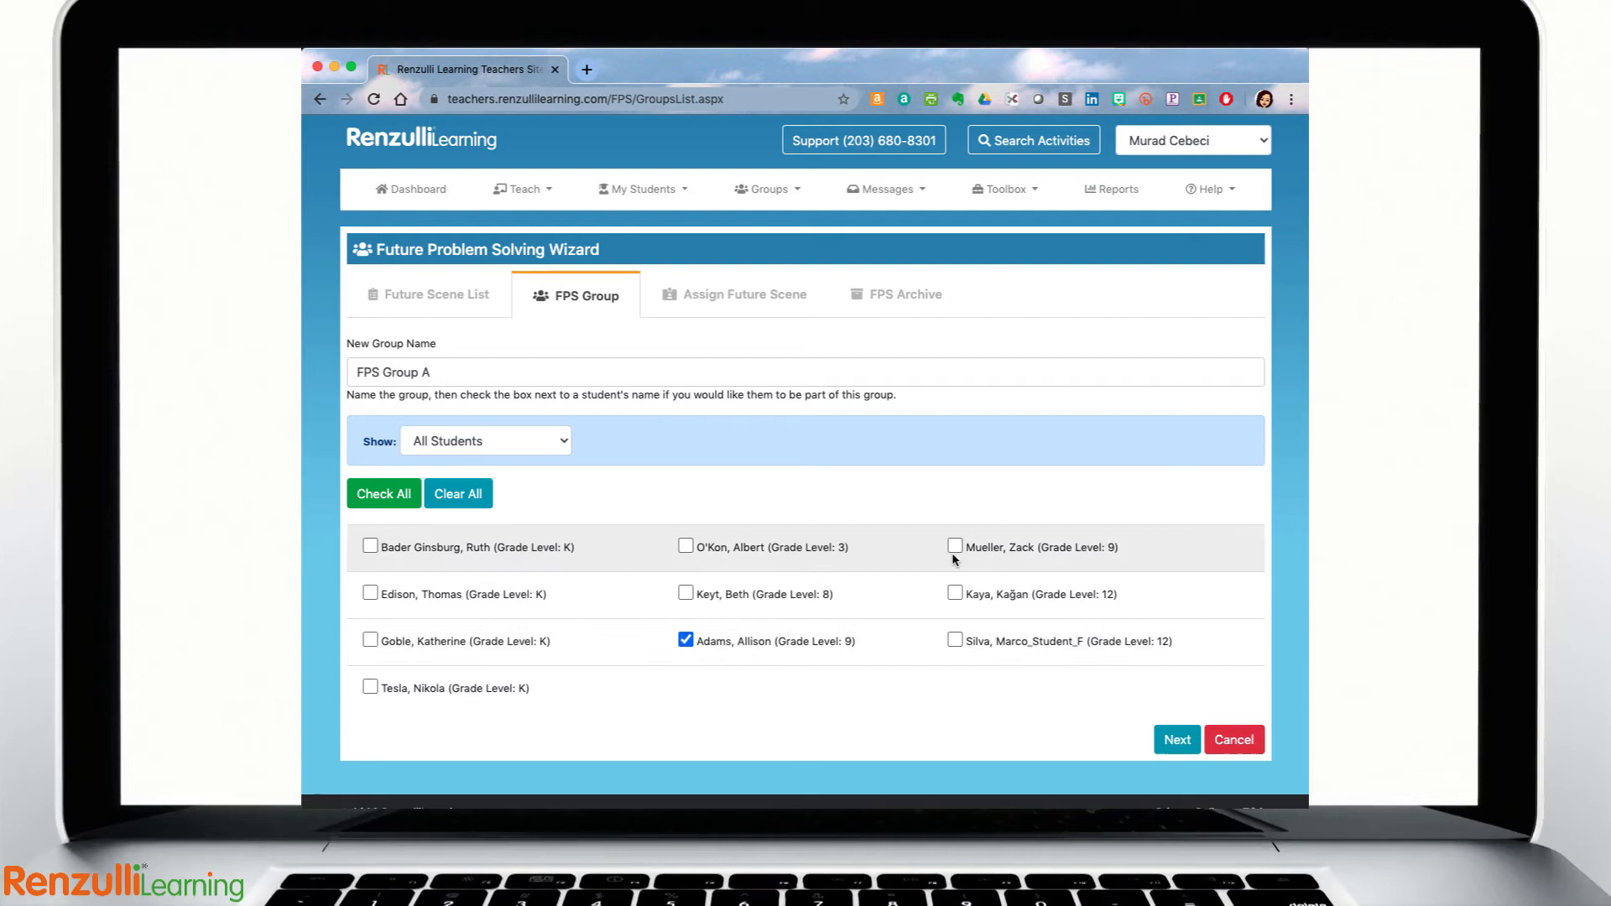
pyautogui.click(1176, 740)
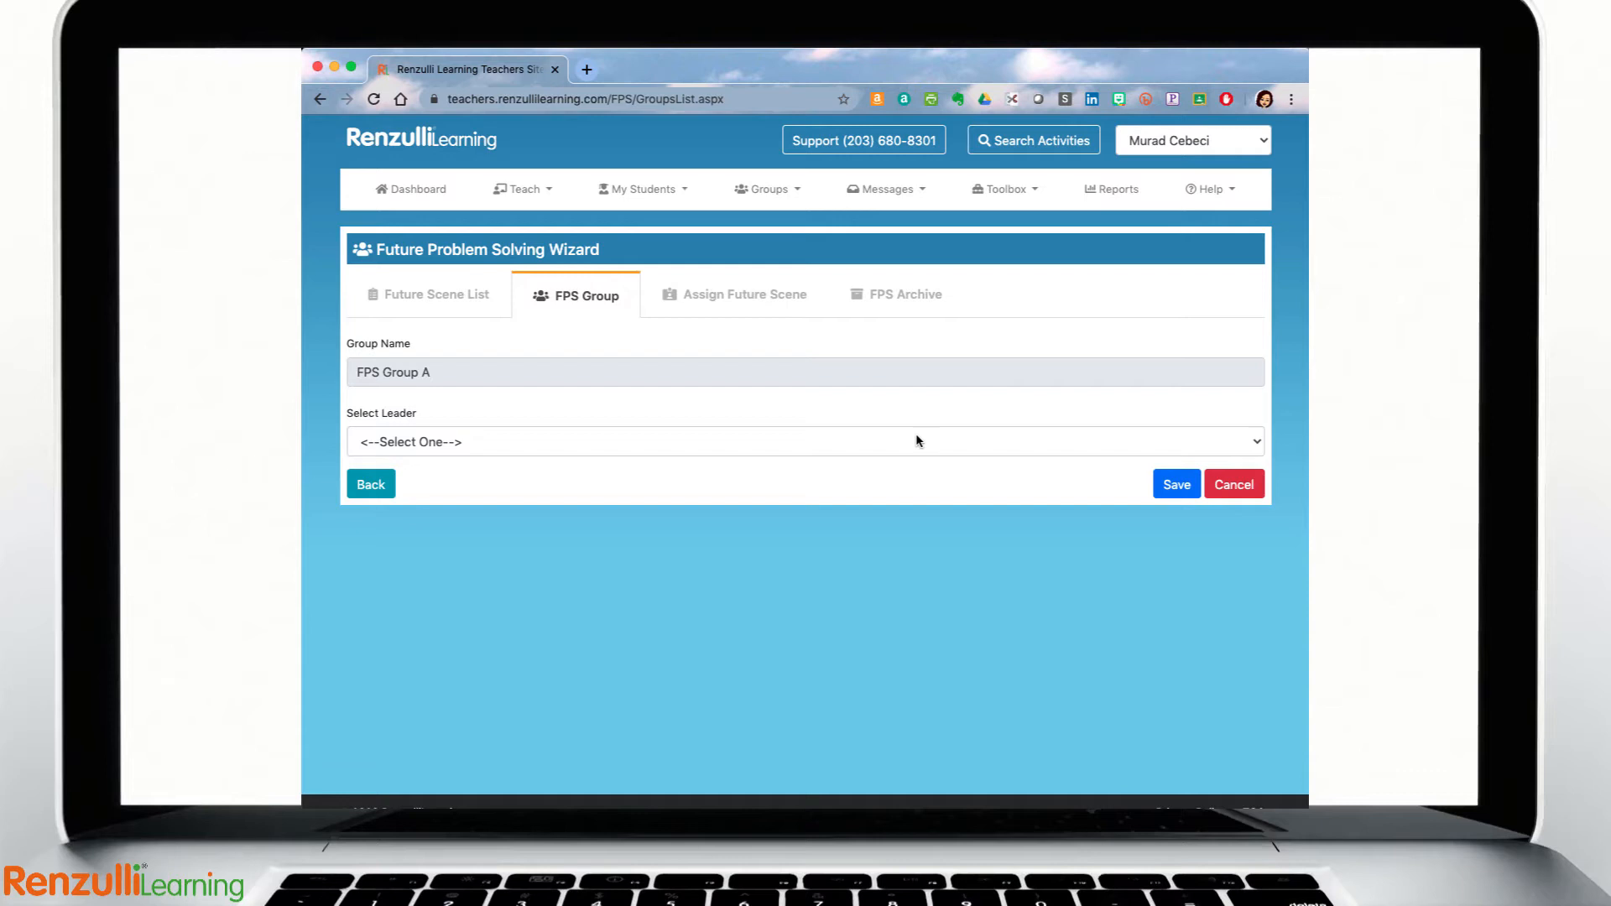
pyautogui.click(1176, 484)
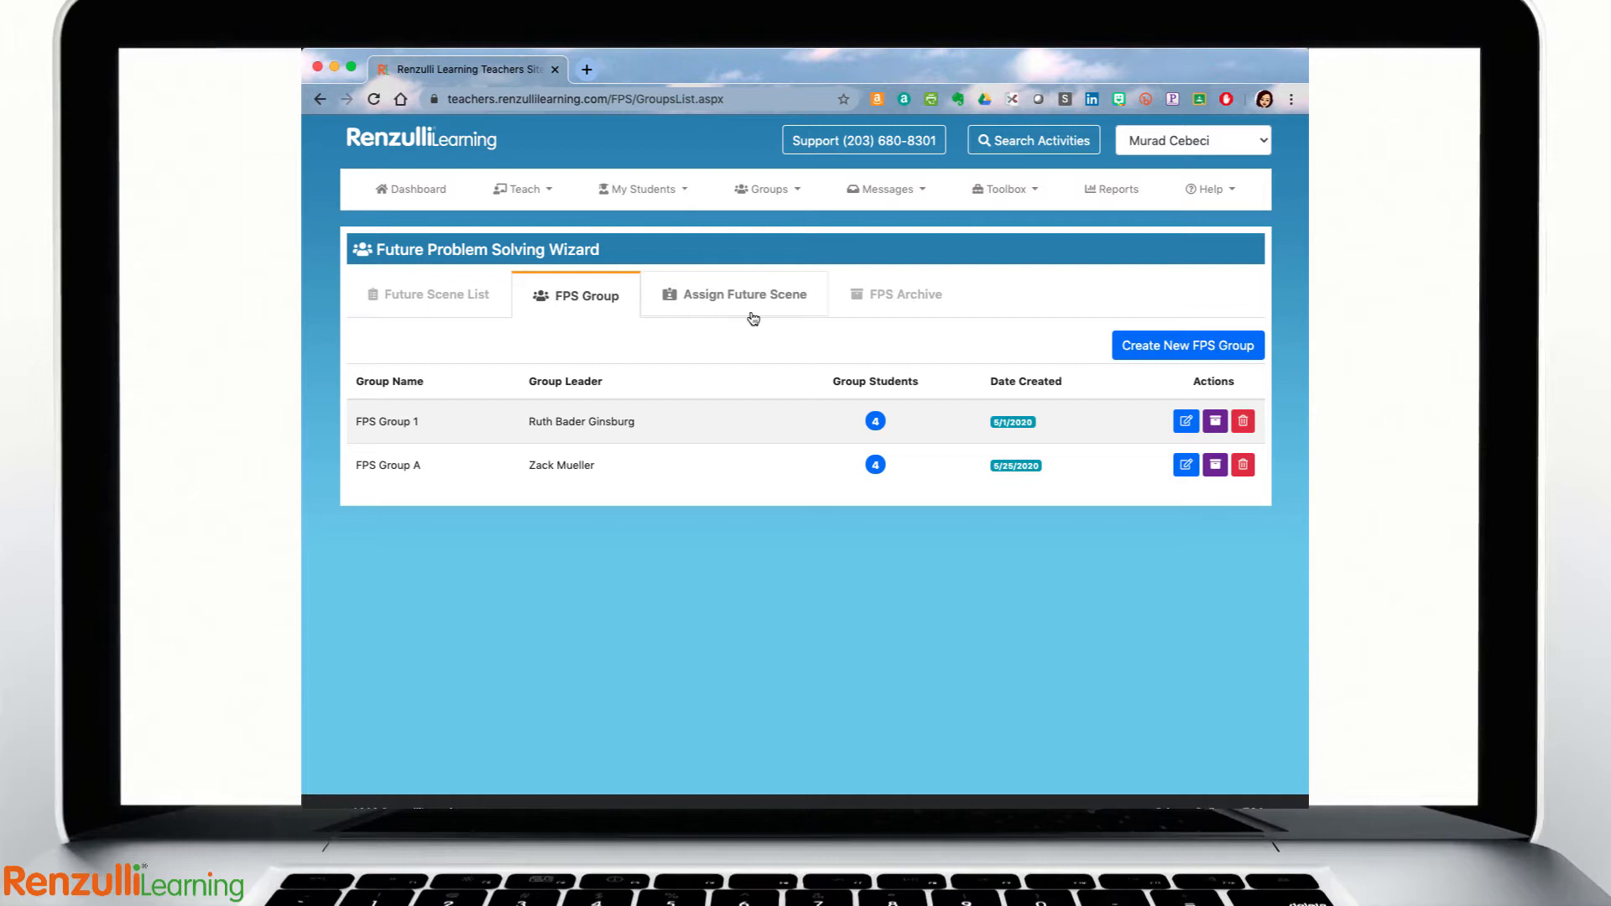
# Step: Assign a future scene running 05/25/2020 to 05/27/2020 on the Free package
pyautogui.click(743, 294)
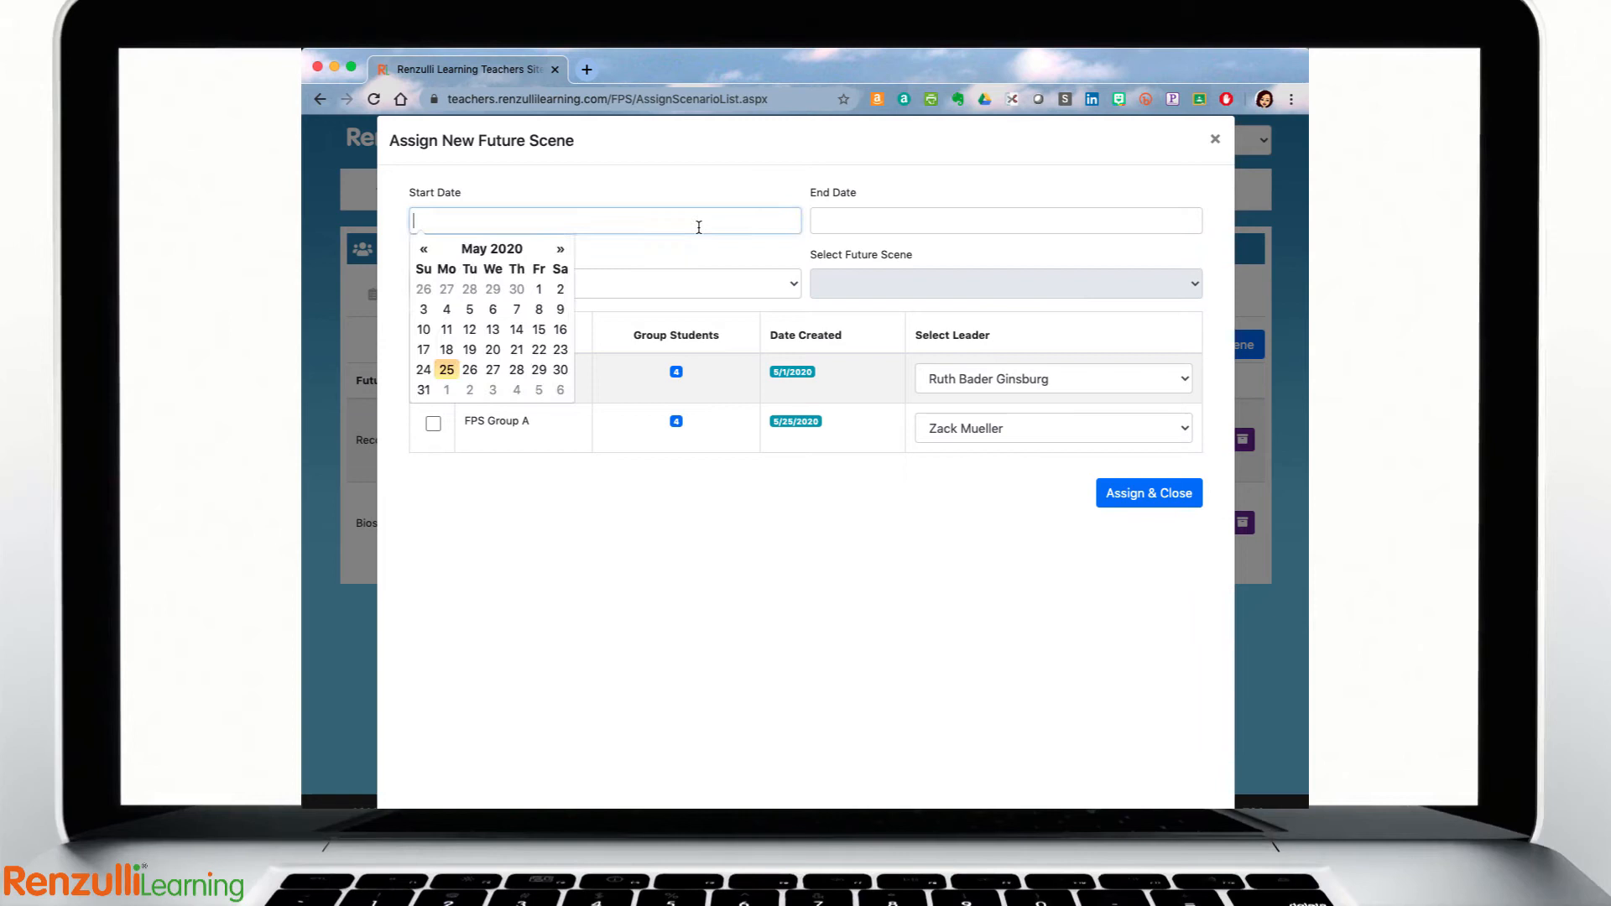
pyautogui.click(446, 369)
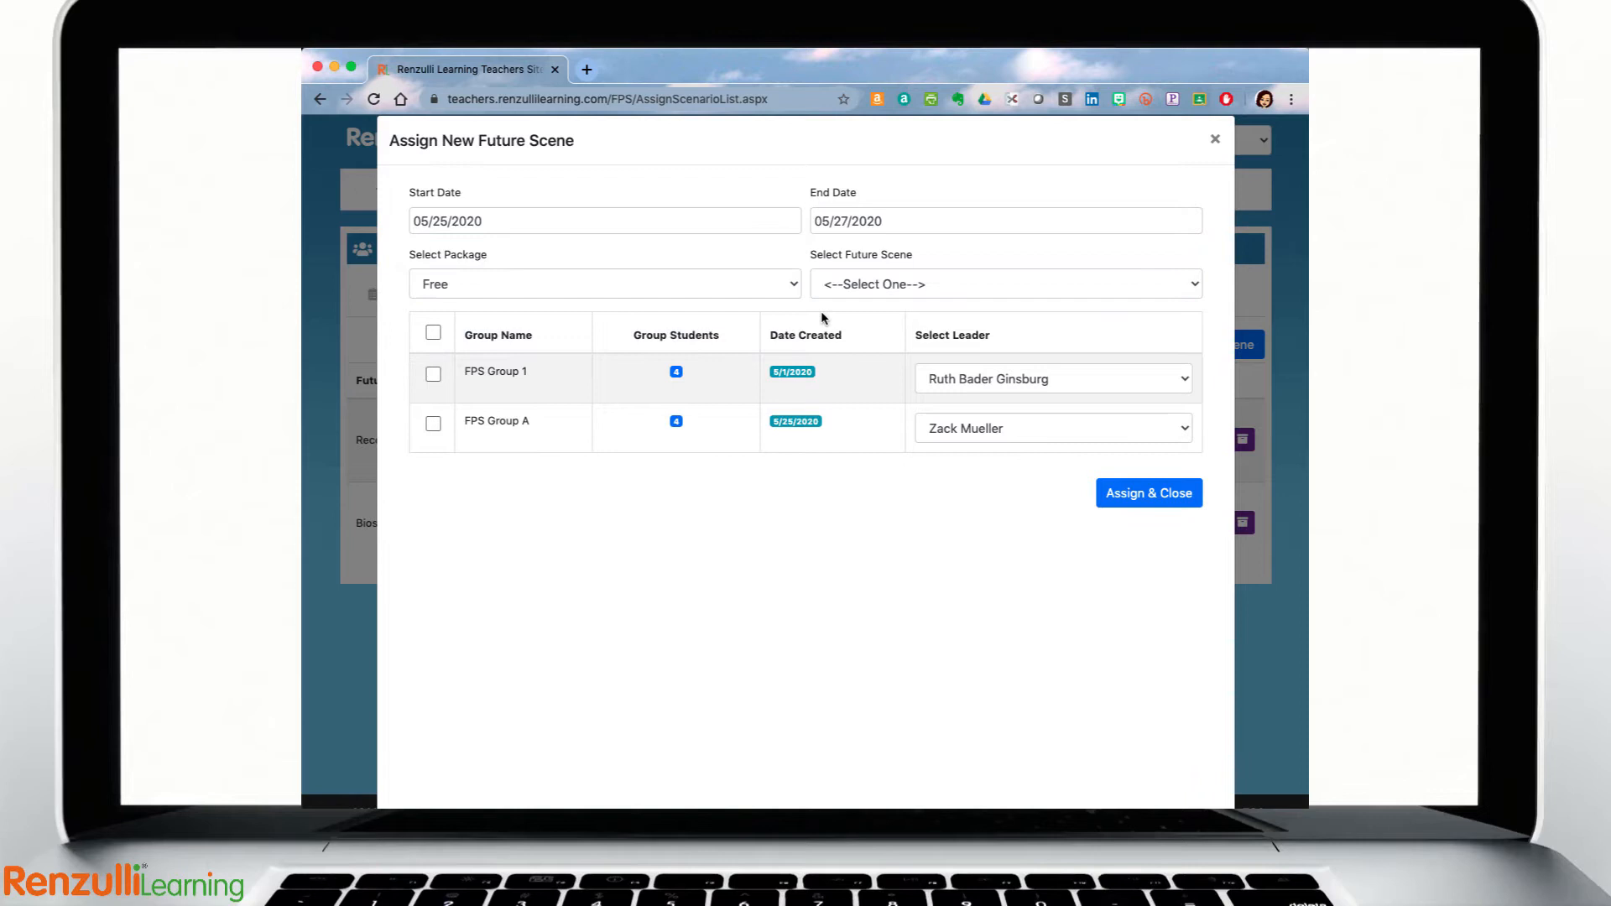
pyautogui.click(1052, 427)
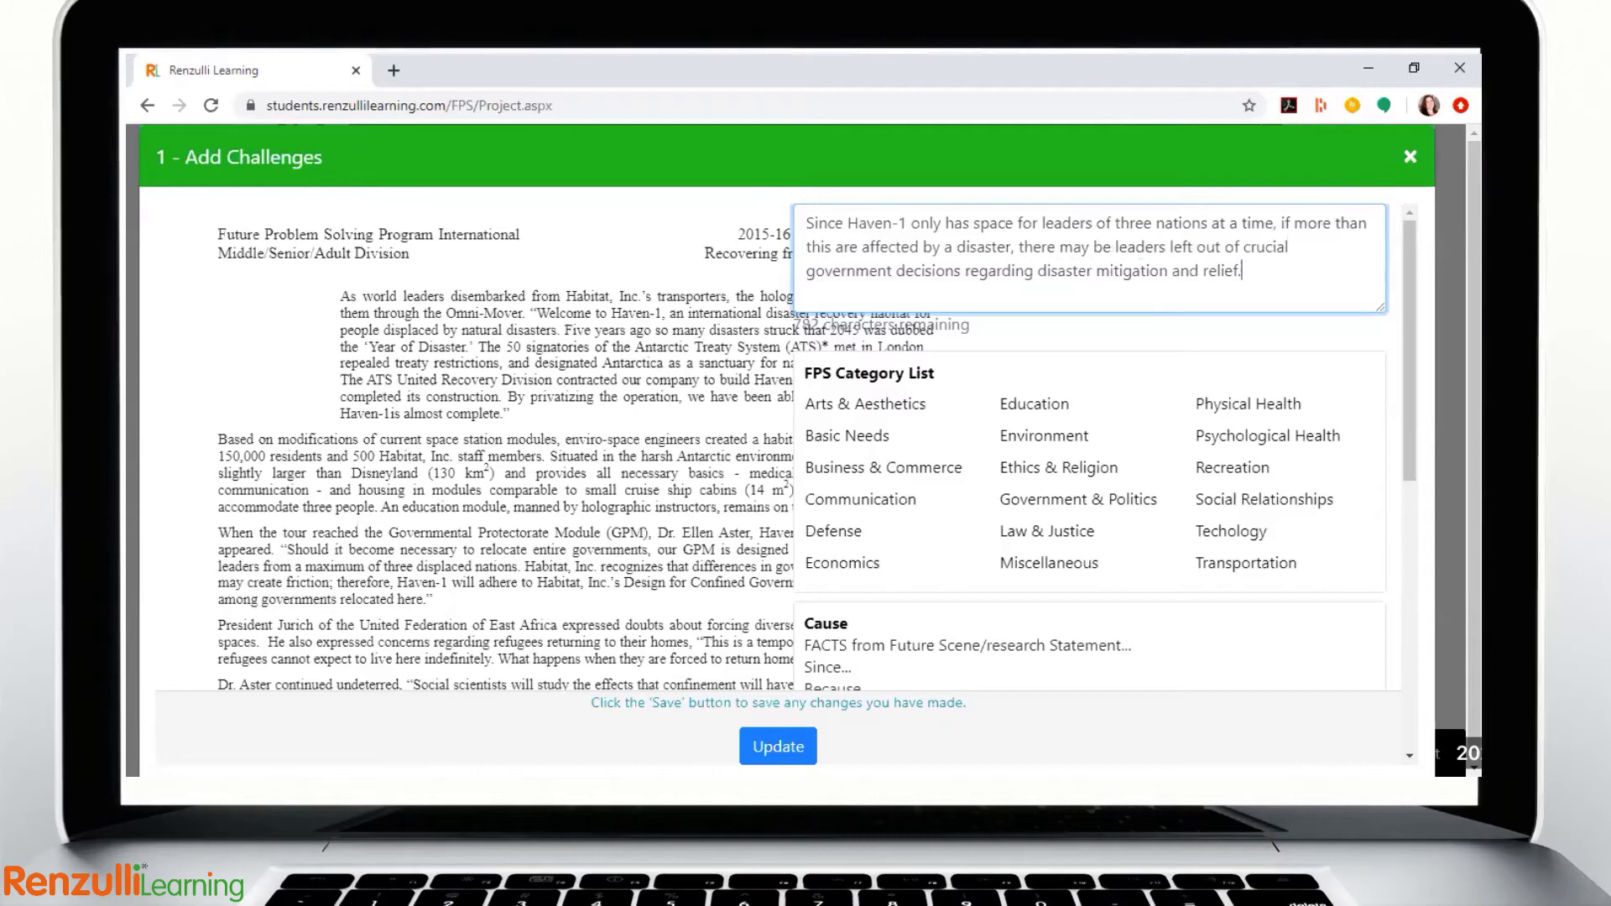
# Step: Save the Haven-1 leadership challenge and select challenge 8 for the group
pyautogui.click(777, 746)
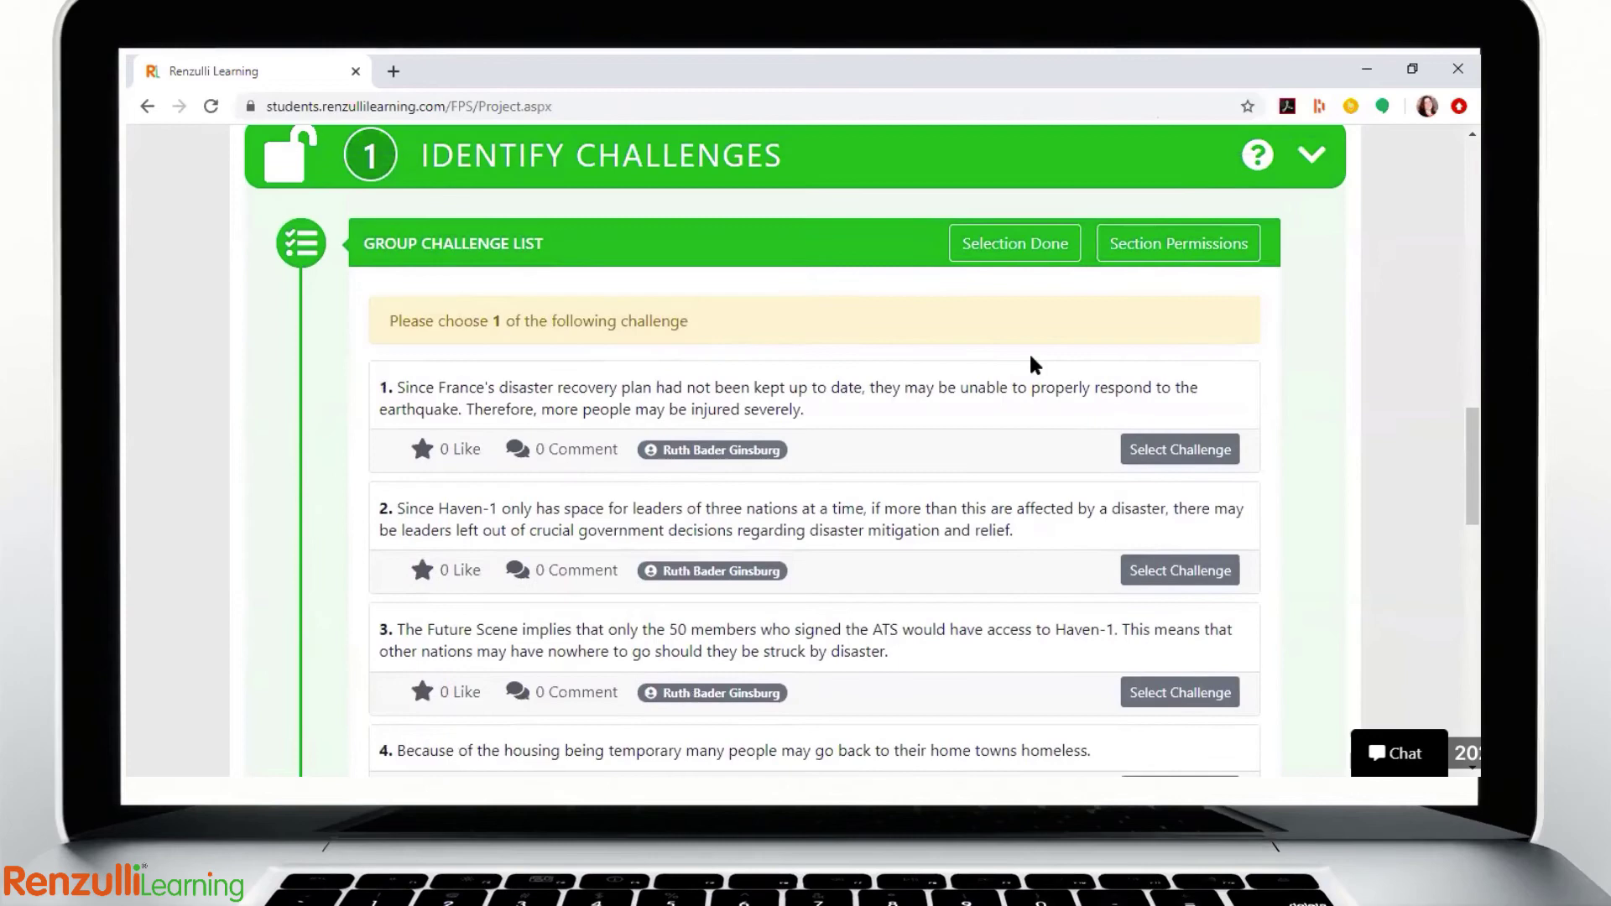
pyautogui.scroll(-3)
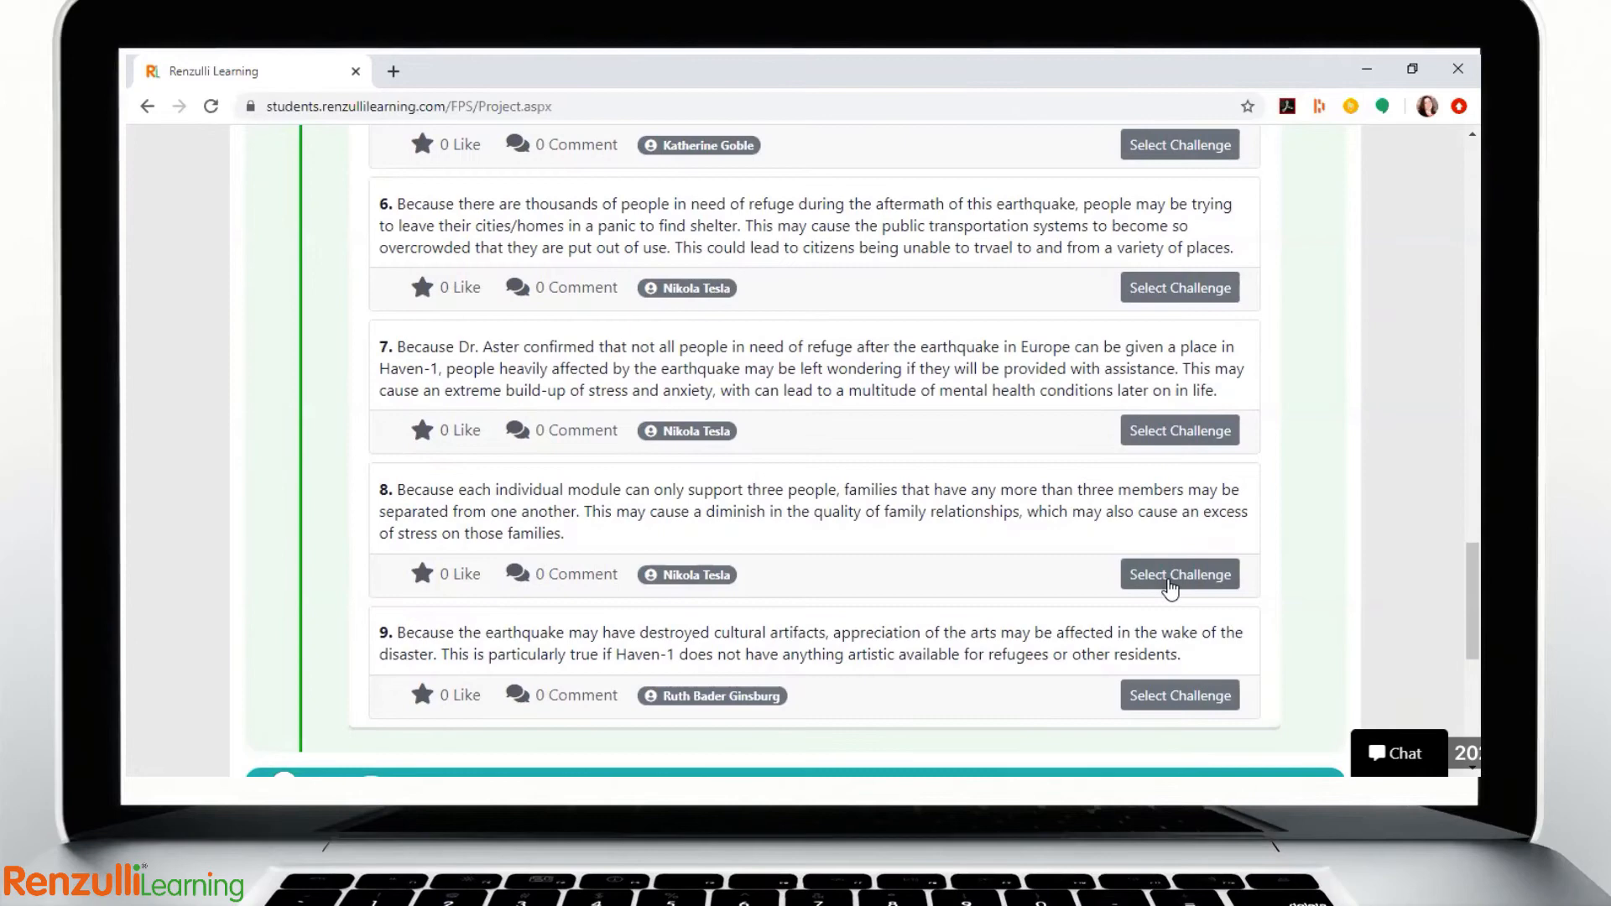
pyautogui.click(1179, 574)
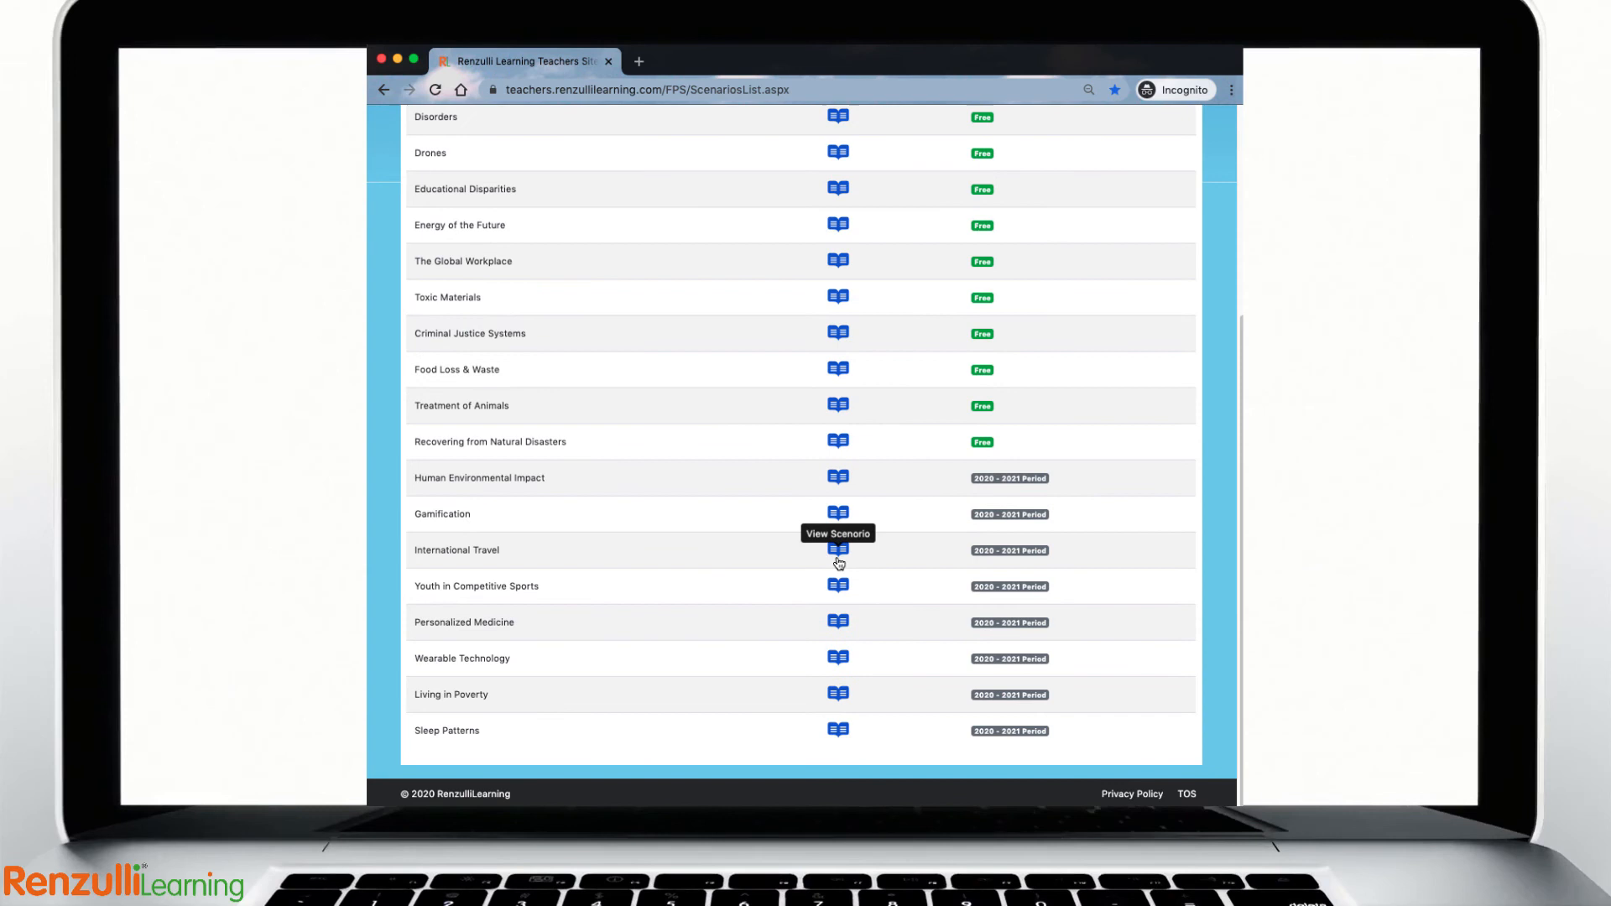
# Step: View the International Travel future scene's research section
pyautogui.click(837, 549)
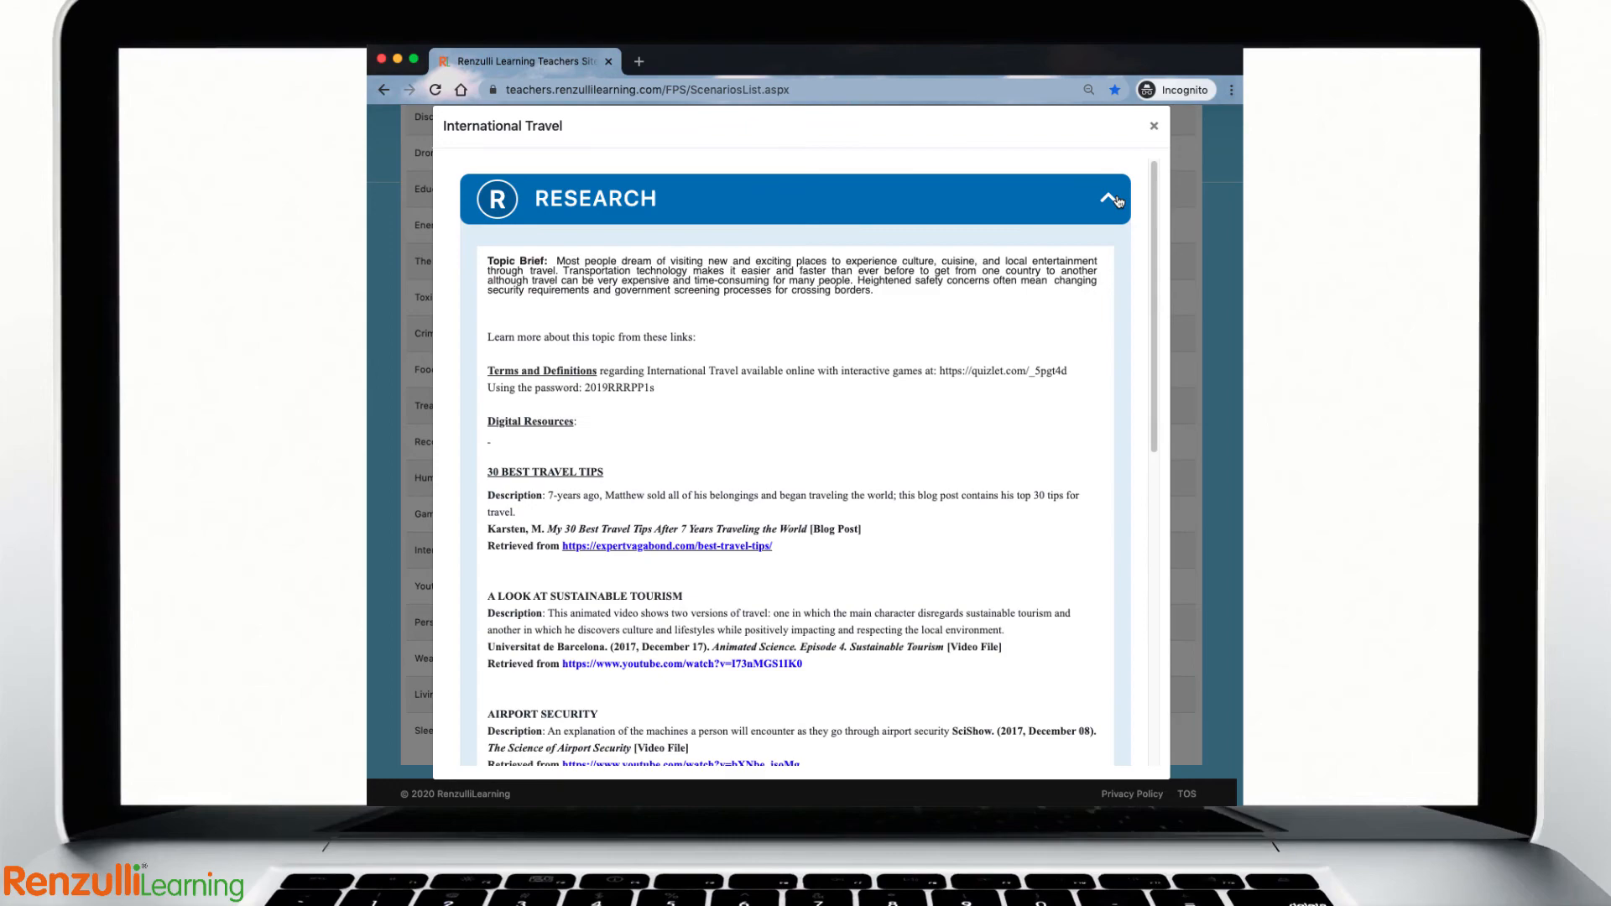